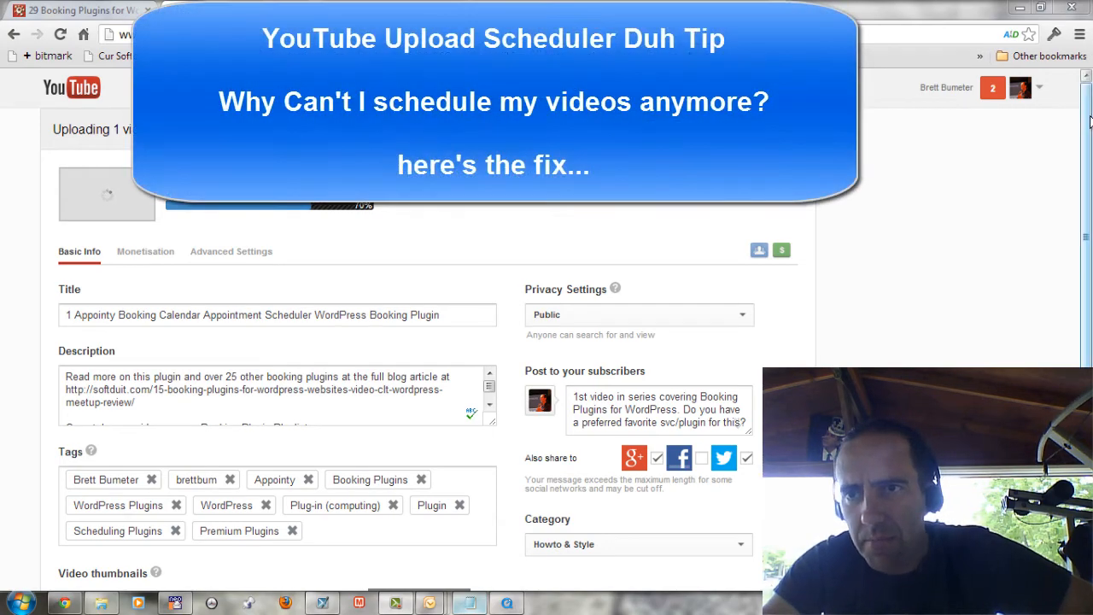
- Scroll down the upload page toward the 'Add more videos' control
scroll(down, 3)
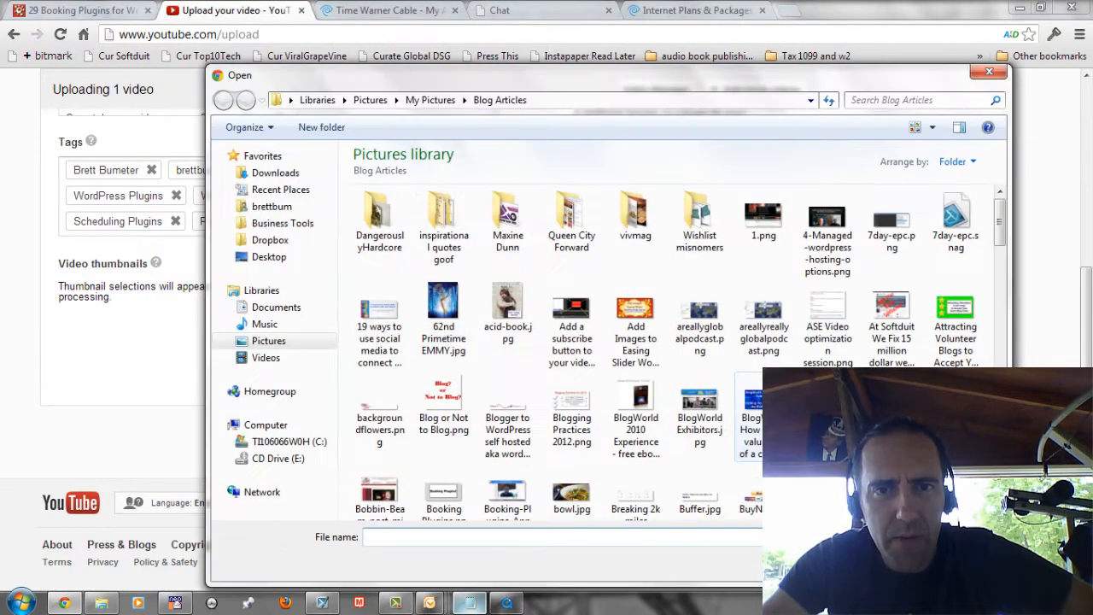
- Navigate via Recent Places into Booking Plugin Videos and the '2 Booking Calendar Wordpress booking plugin' folder
click(280, 187)
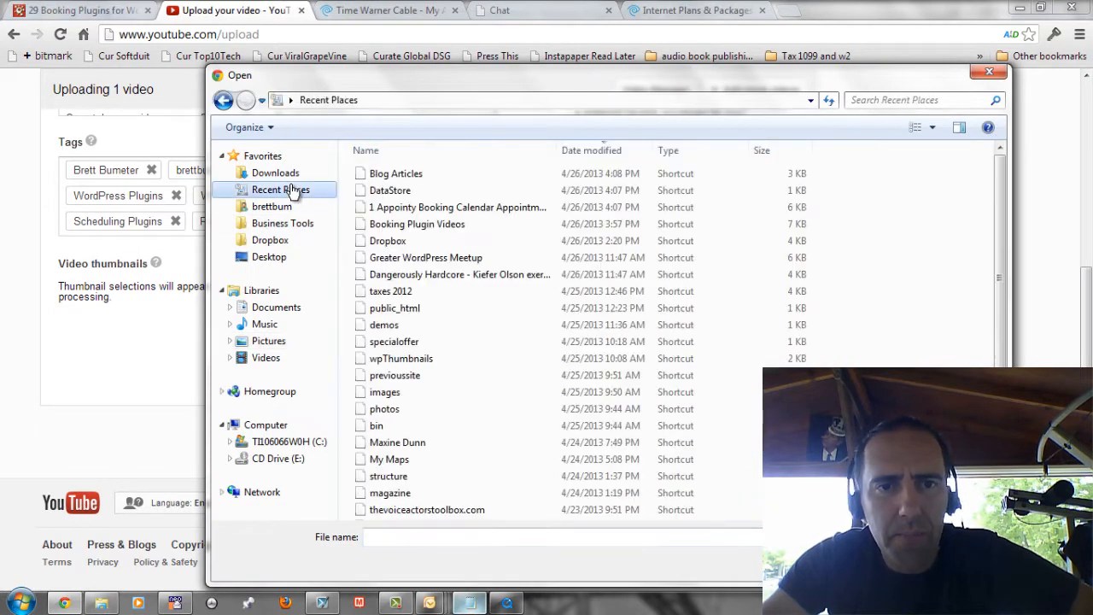
click(457, 206)
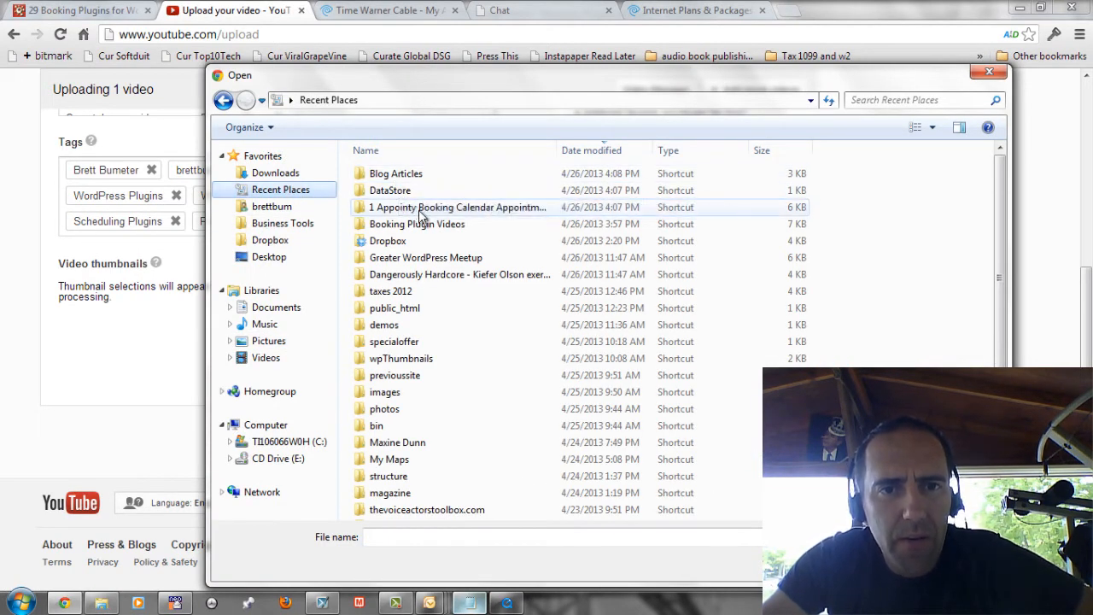
double_click(417, 224)
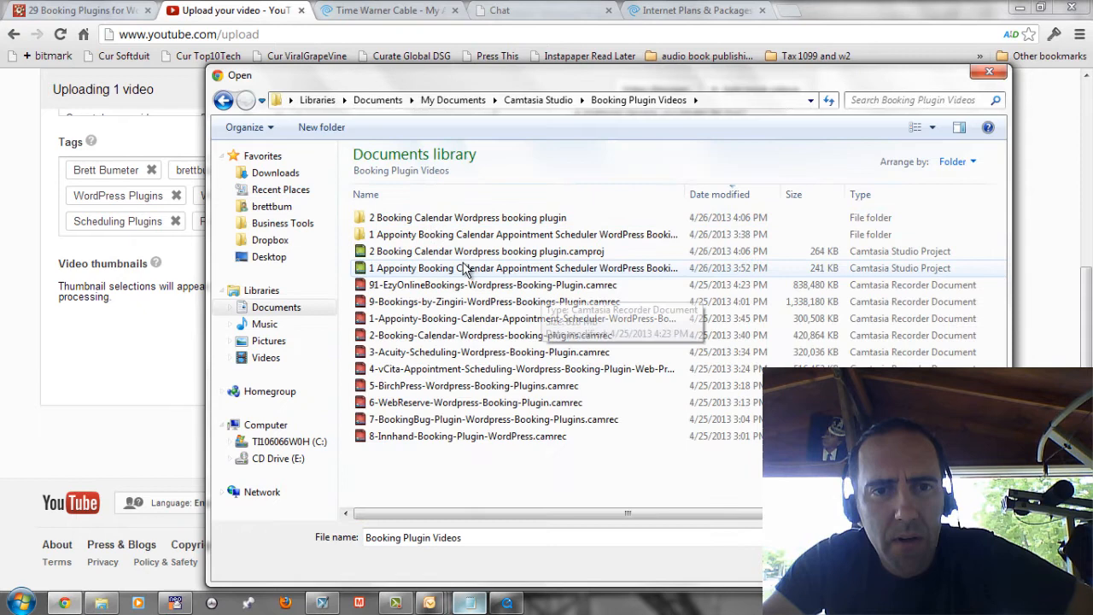
click(468, 217)
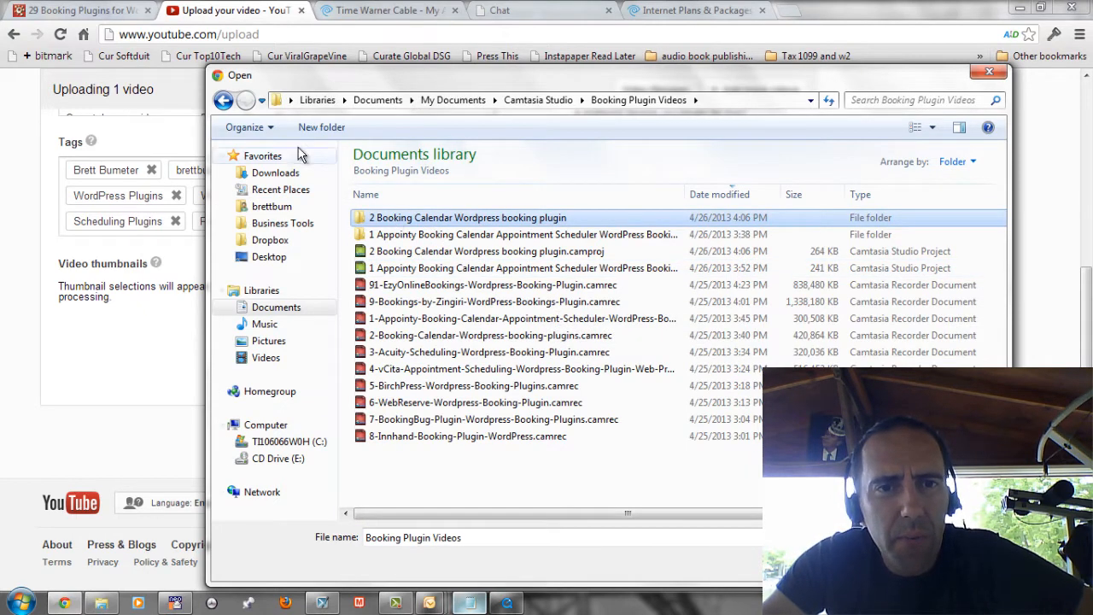
double_click(468, 217)
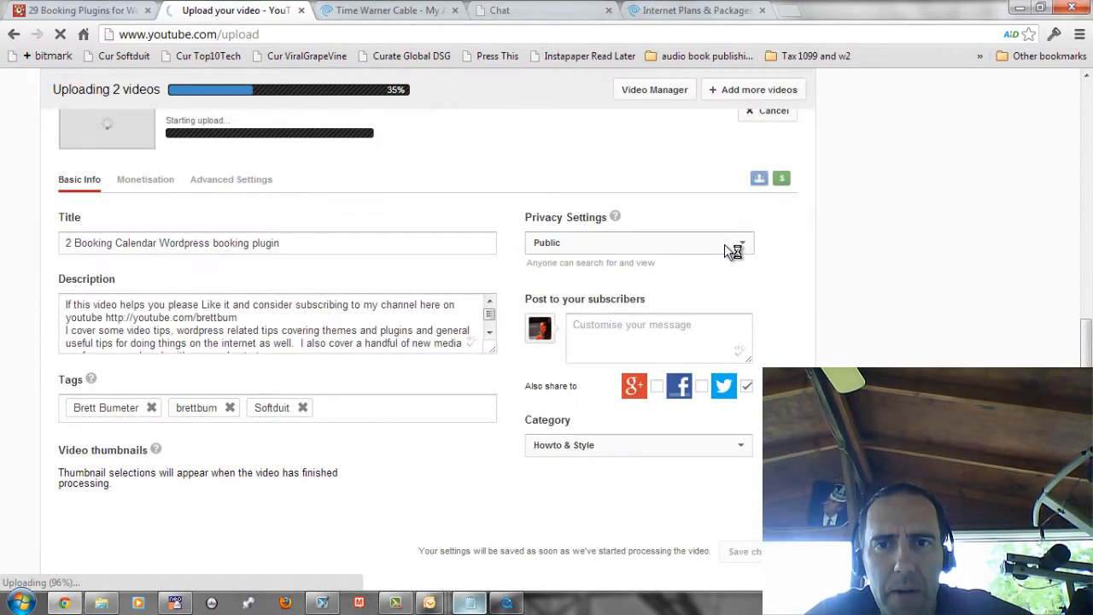
- Check the privacy options, then cancel the second video's upload and confirm the cancellation
click(638, 242)
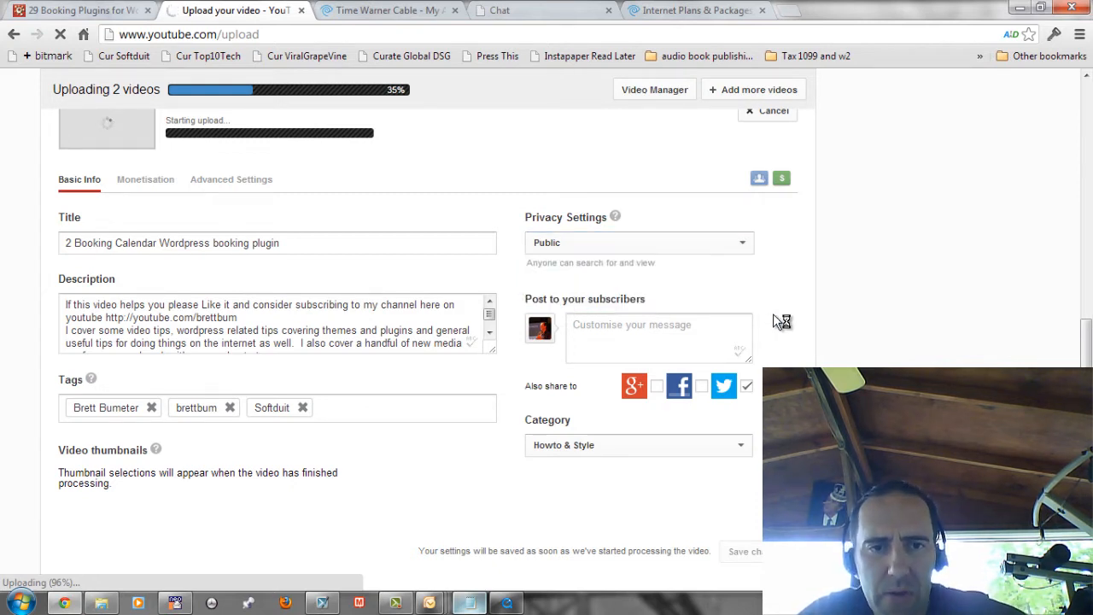
scroll(down, 3)
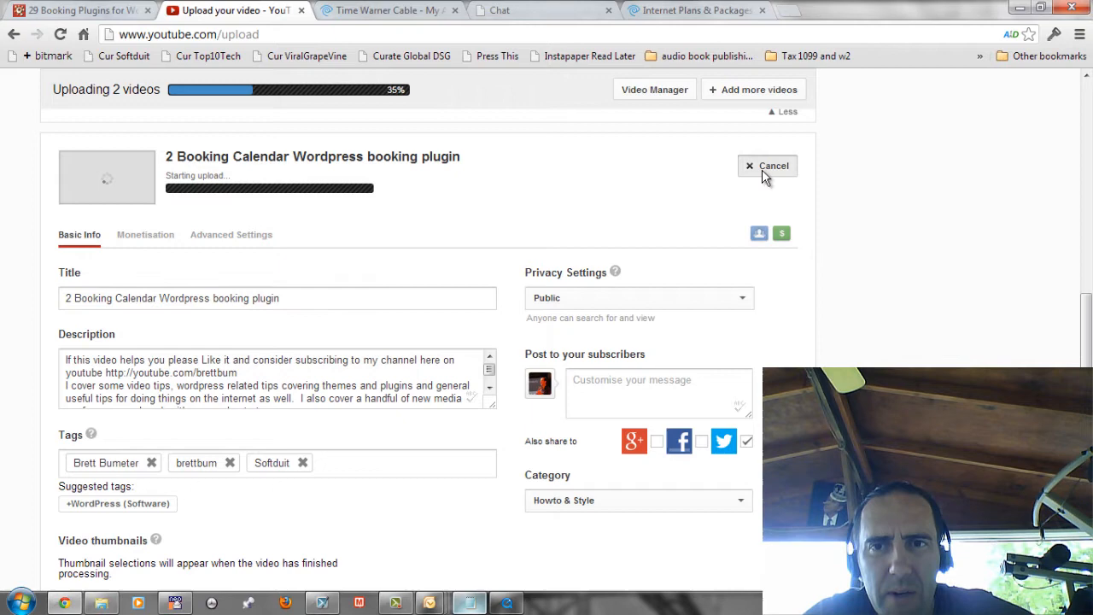
click(767, 165)
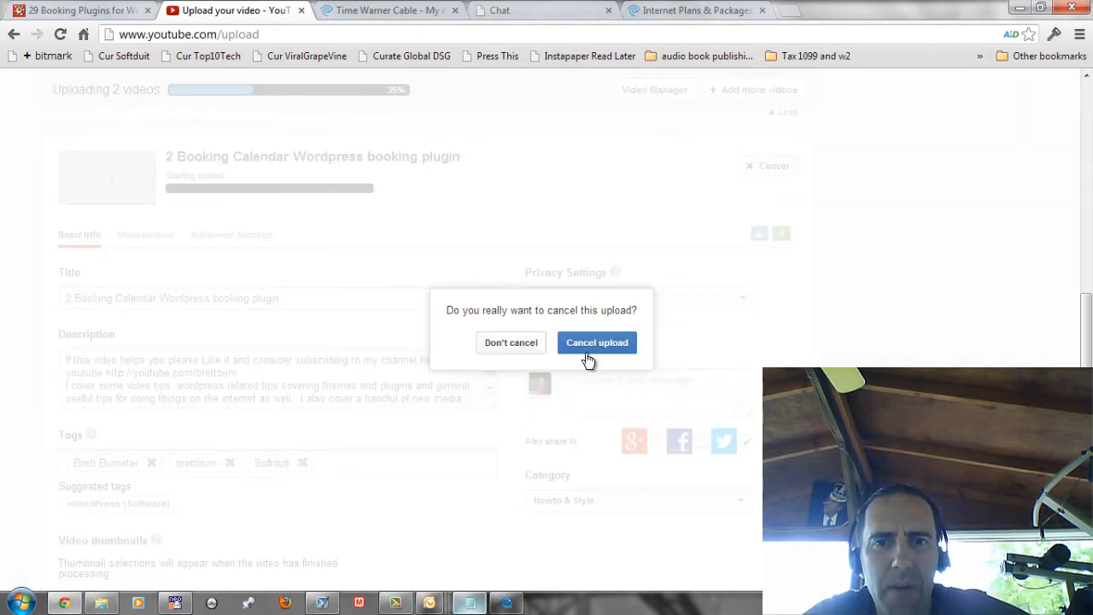
click(598, 341)
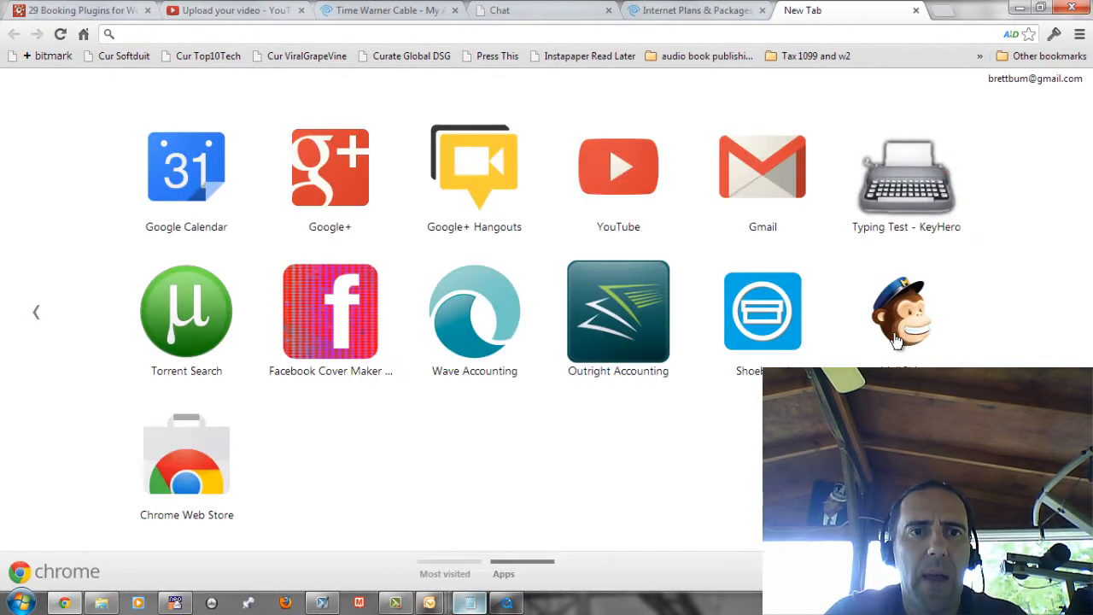
mouse_move(617, 168)
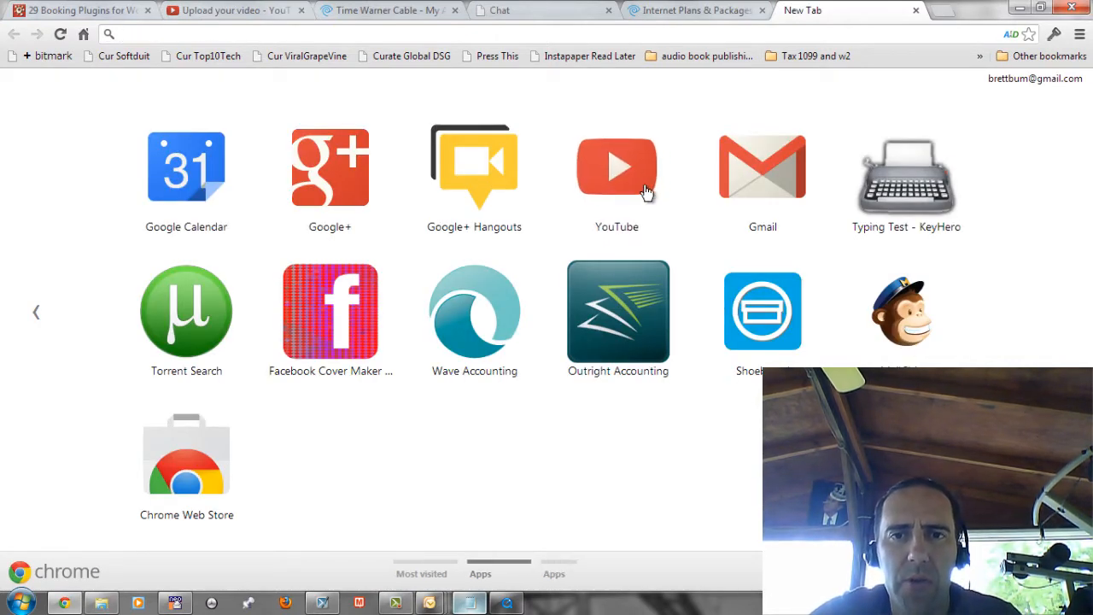
mouse_move(619, 188)
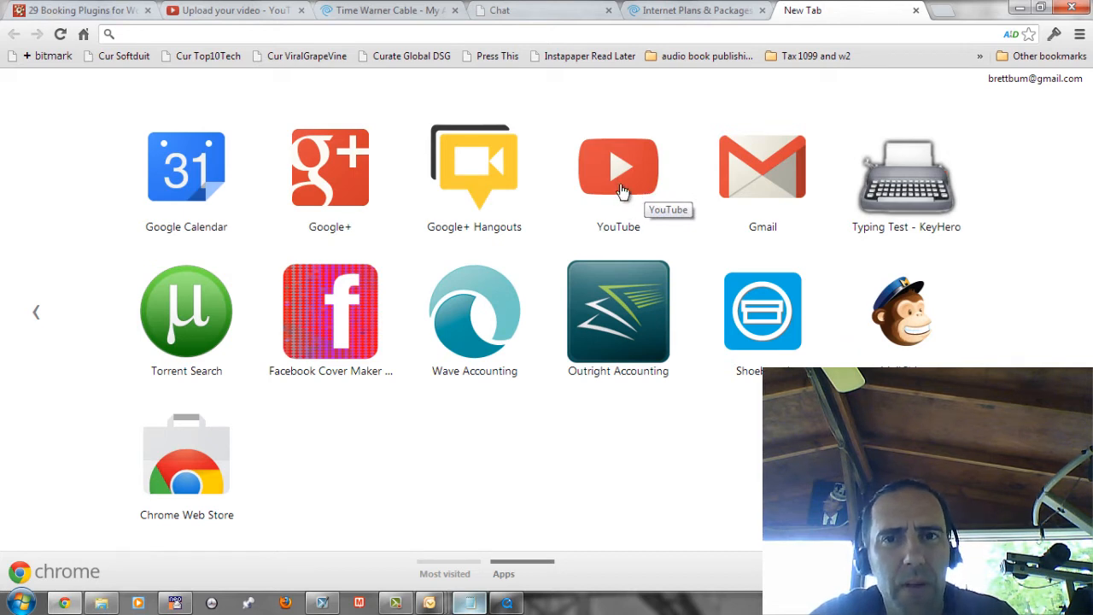
- Launch YouTube from the New Tab apps and go to its Upload page
click(618, 167)
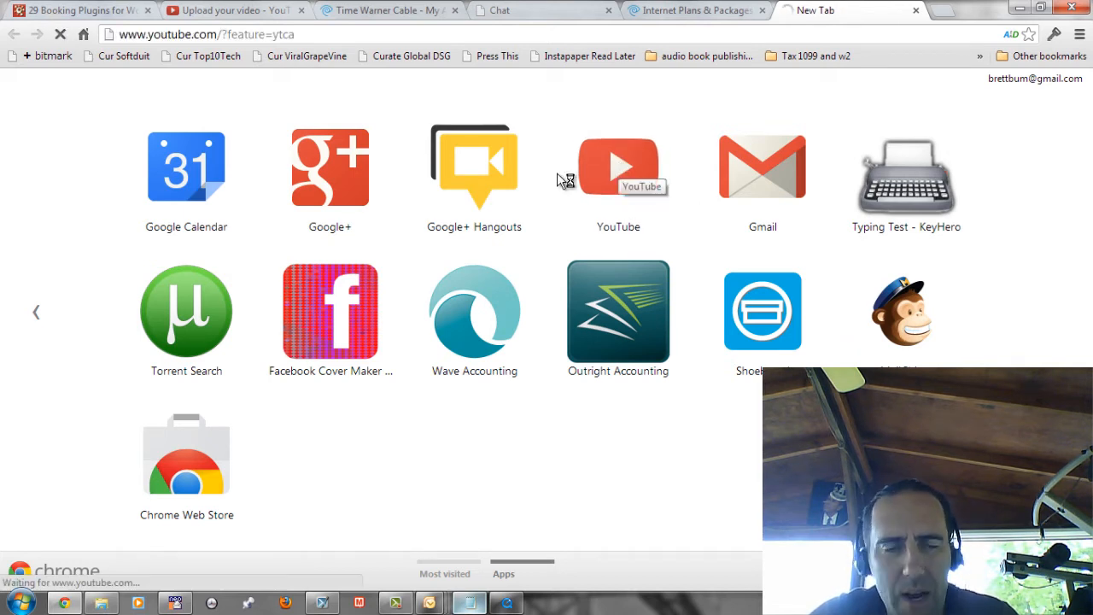
click(619, 167)
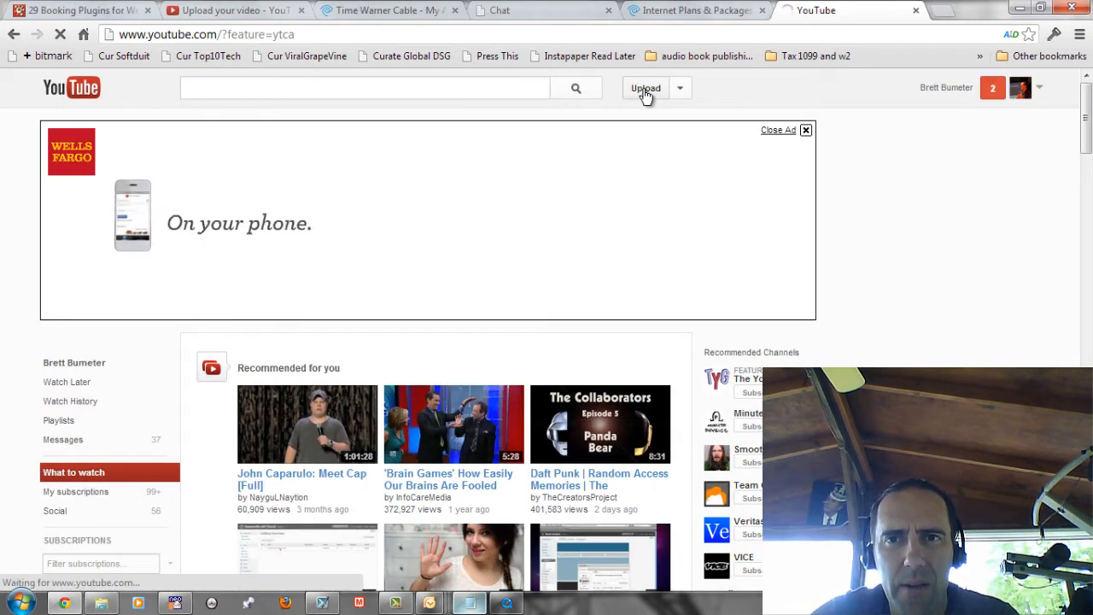
click(645, 89)
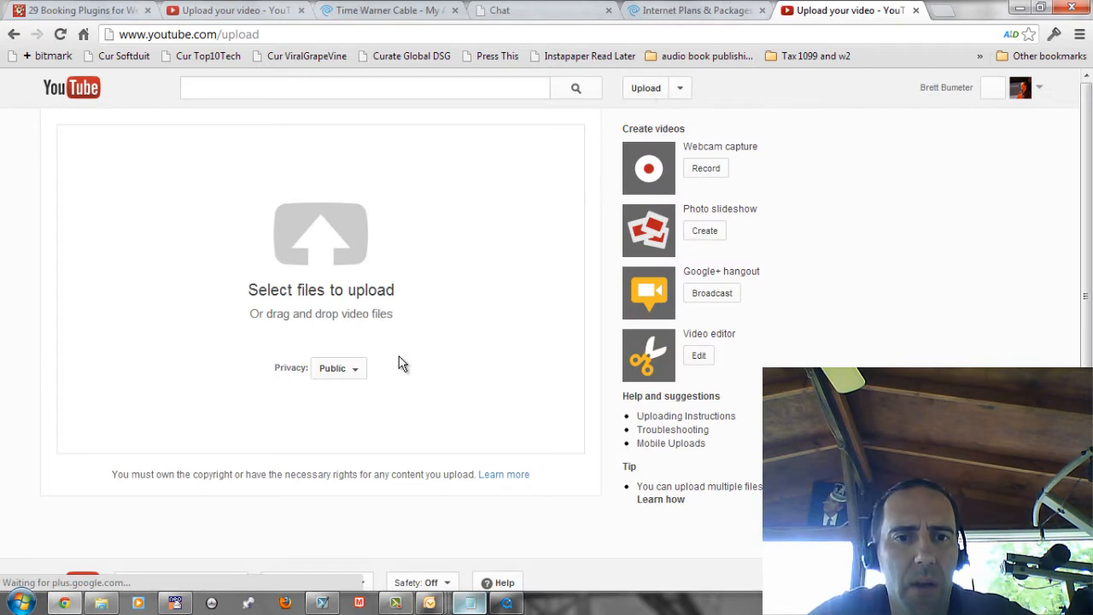
- Set privacy to Scheduled and pick the '2 Booking Calendar Wordpress booking plugin.mp4' file to upload
click(338, 369)
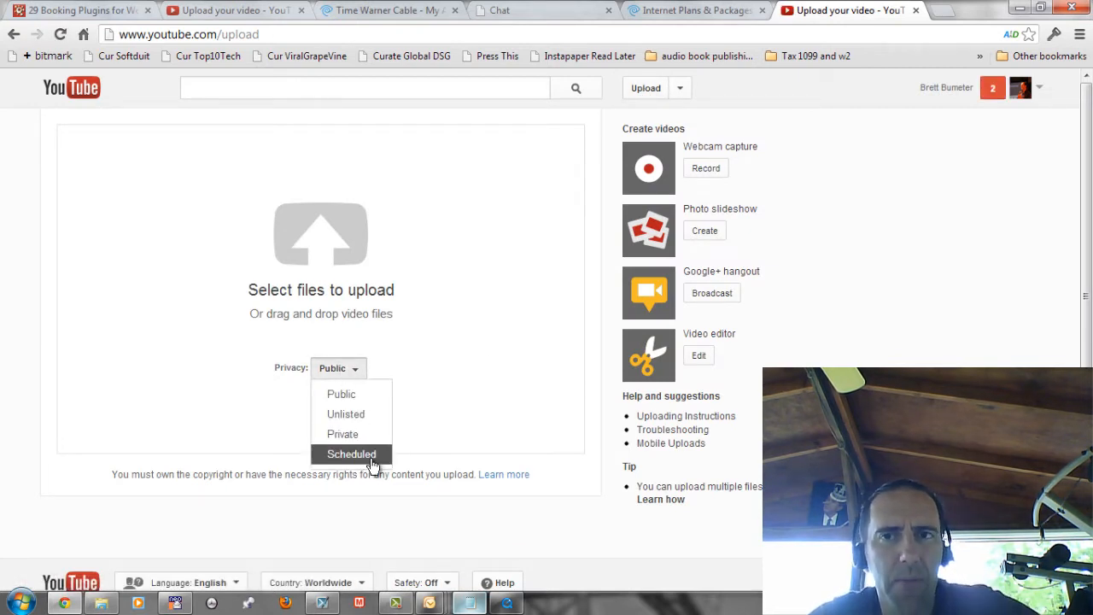
mouse_move(341, 392)
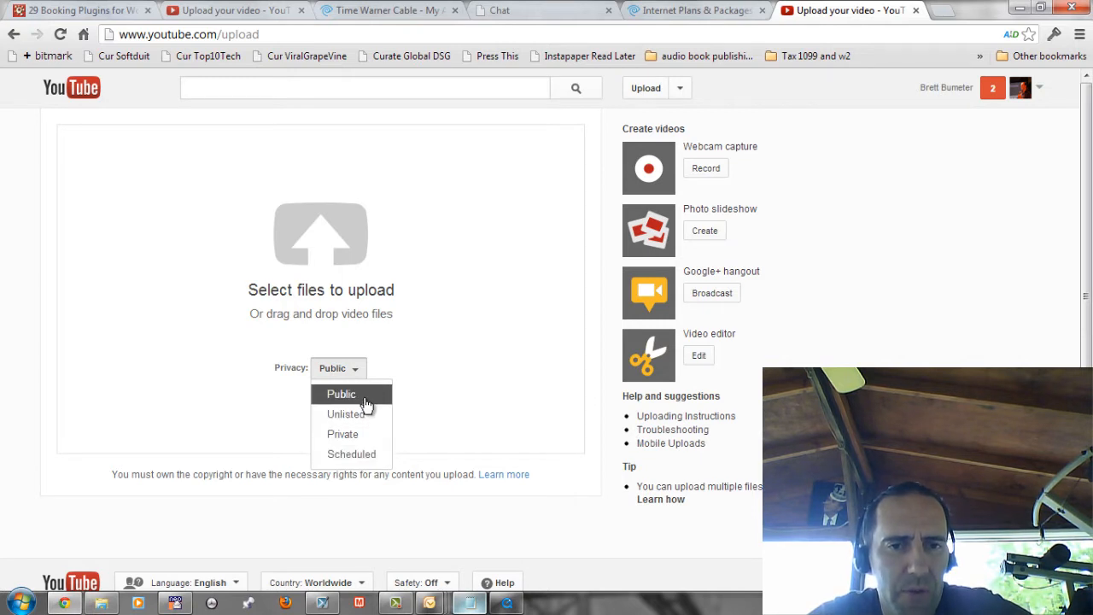
mouse_move(358, 454)
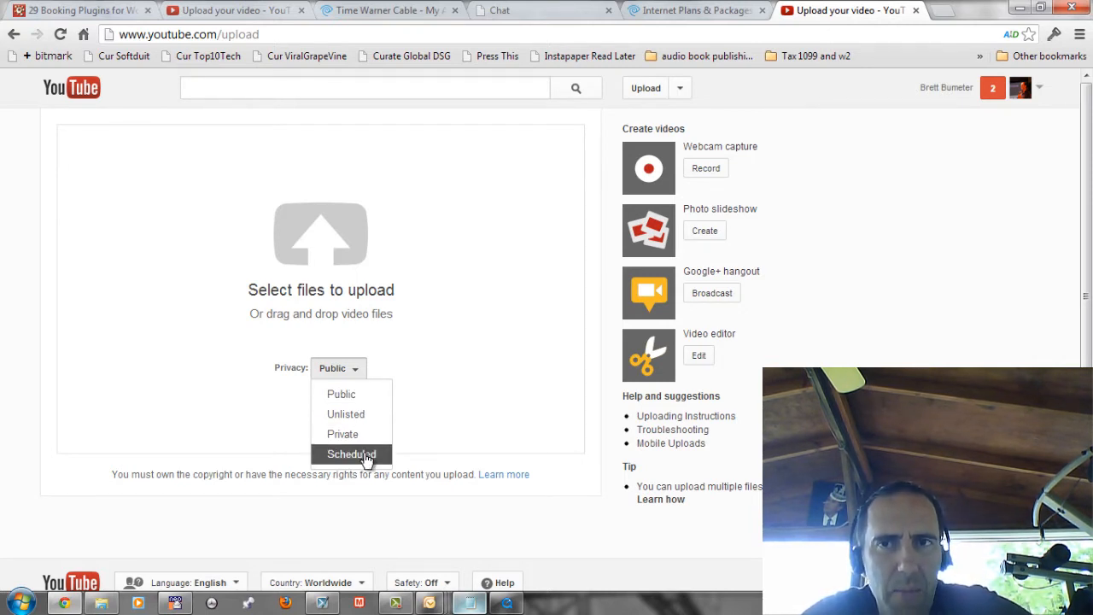
click(352, 454)
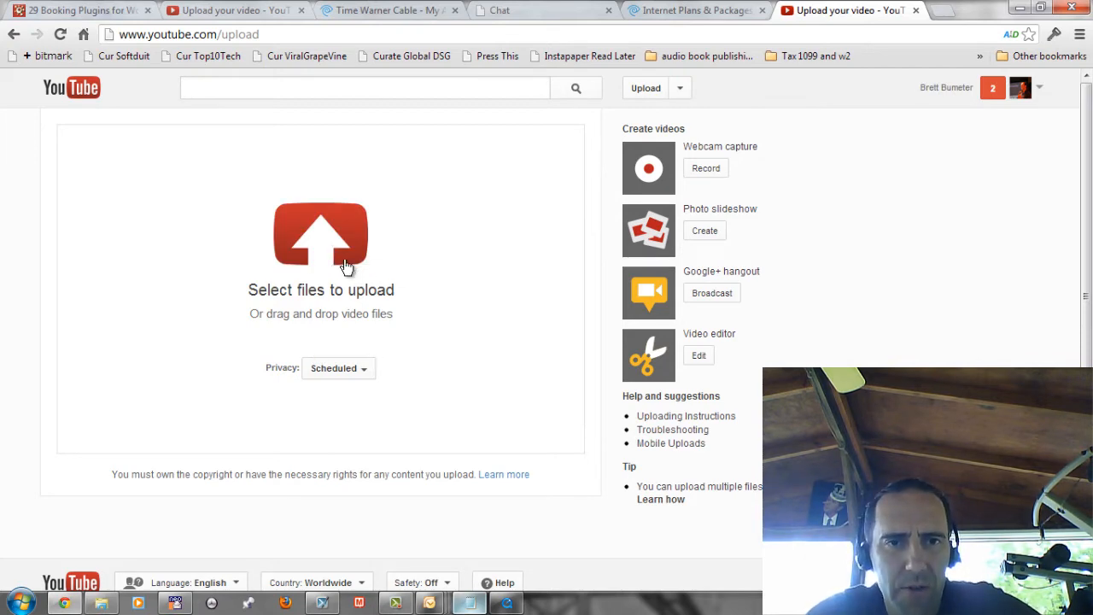
click(321, 236)
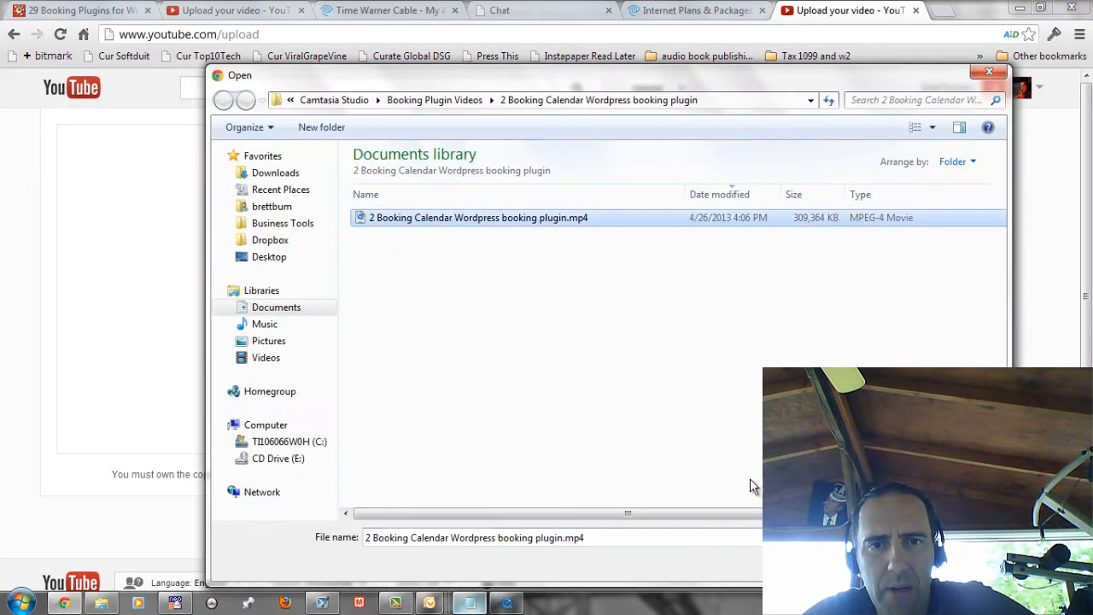
double_click(478, 216)
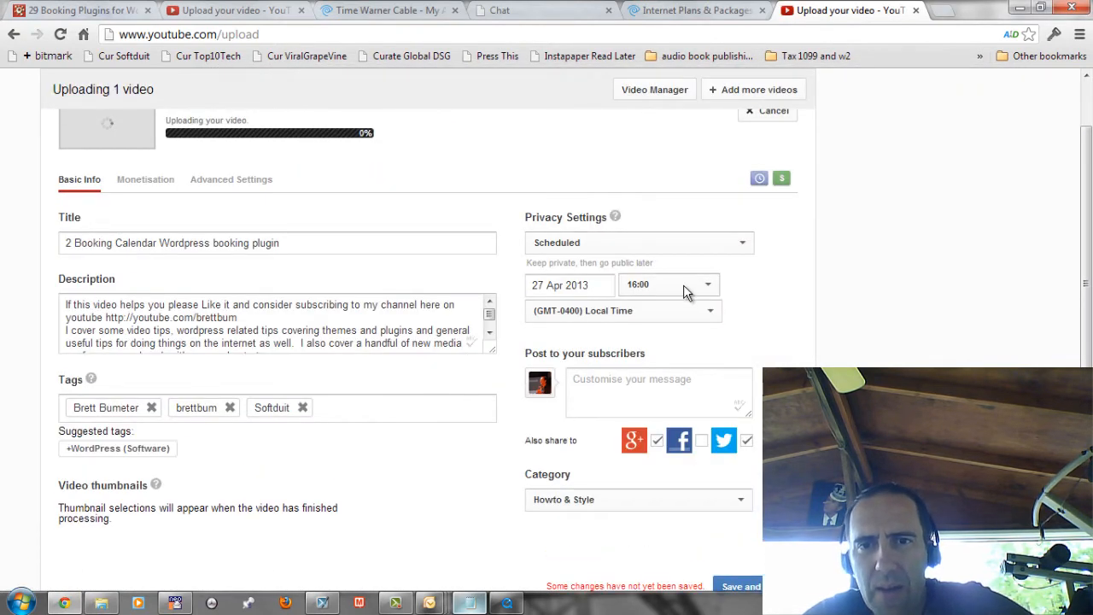
- Keep the 27 April publish date and set the publish time to 09:30
click(571, 283)
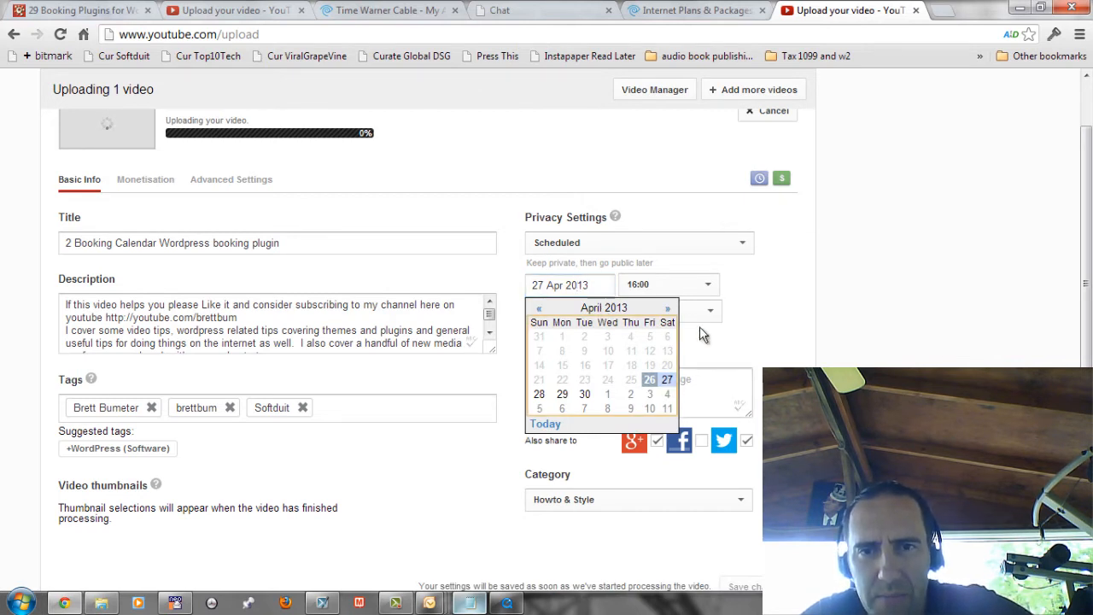
click(667, 284)
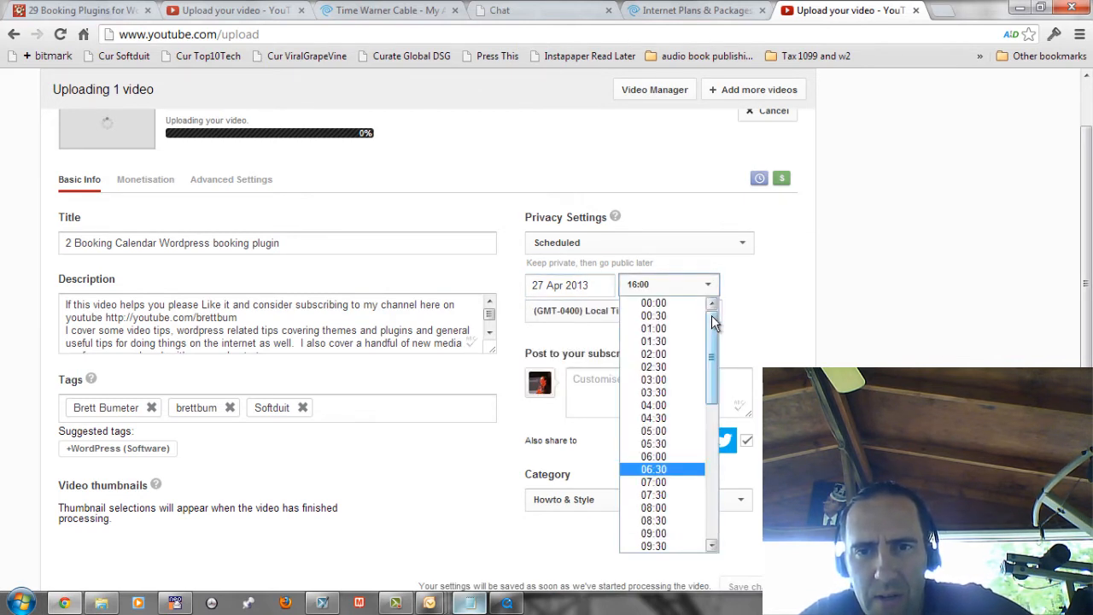
scroll(down, 3)
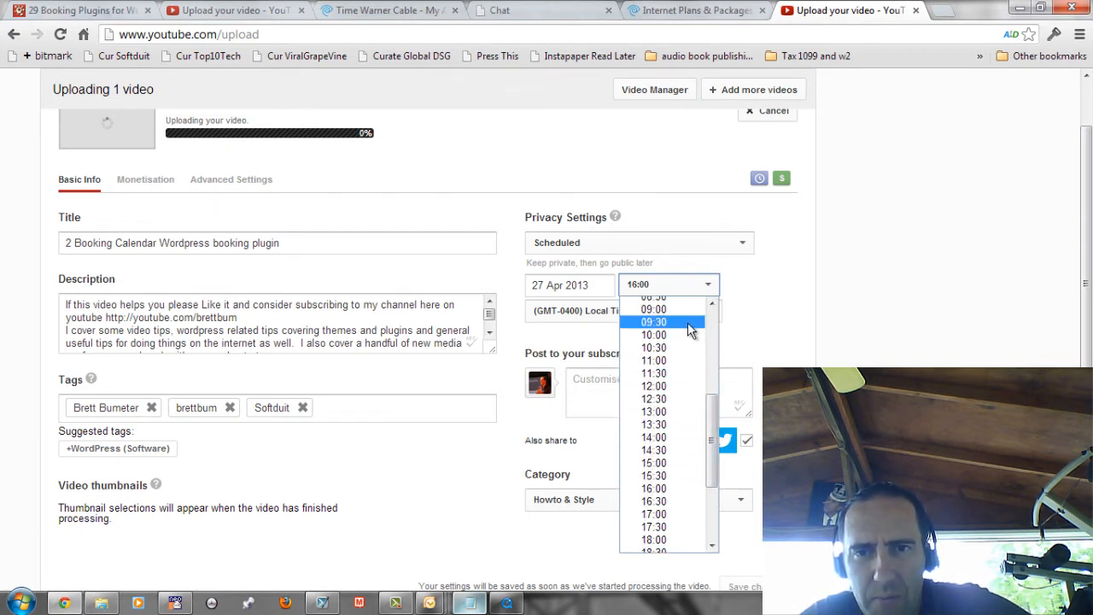
click(653, 321)
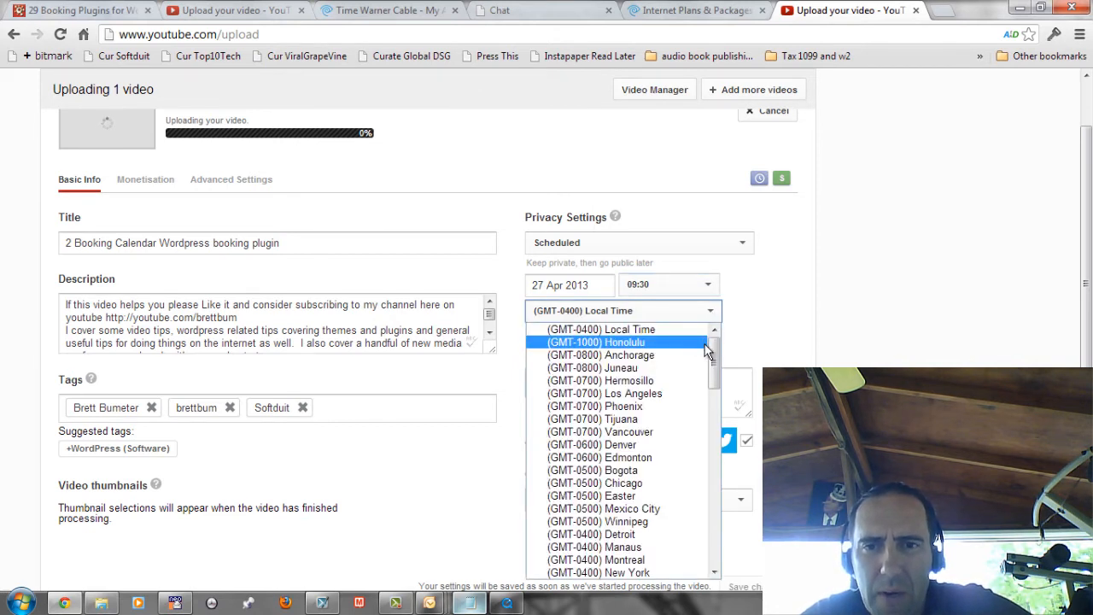
mouse_move(669, 475)
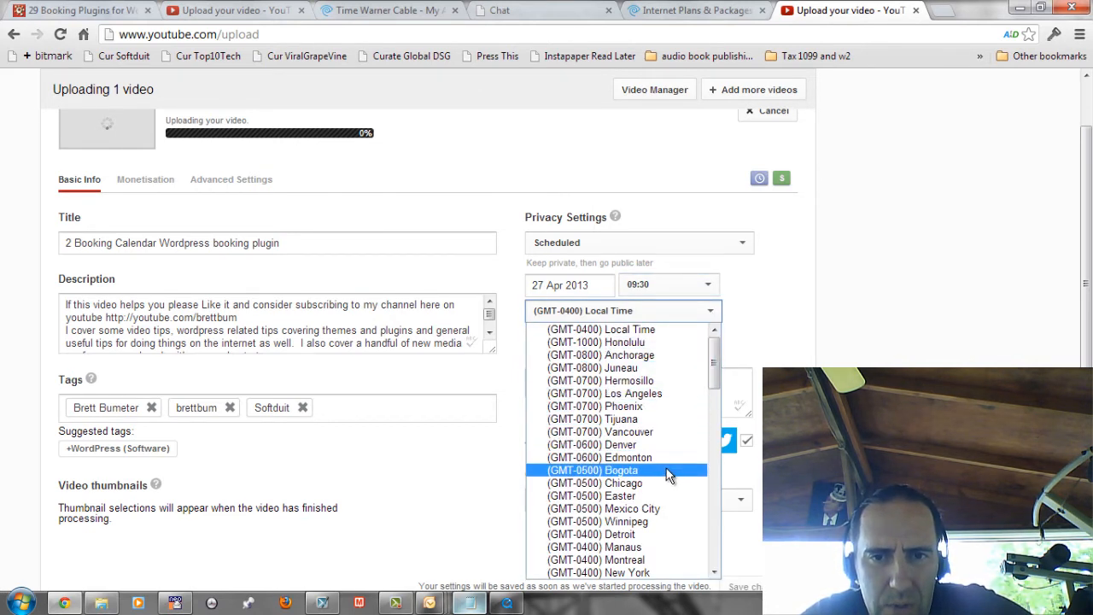
mouse_move(664, 419)
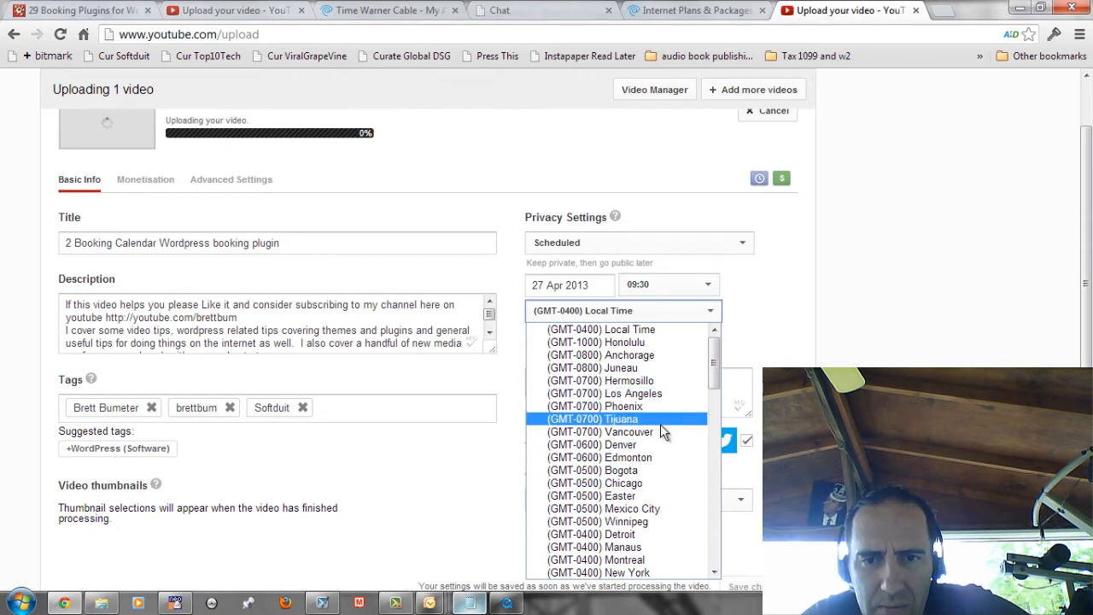
mouse_move(623, 572)
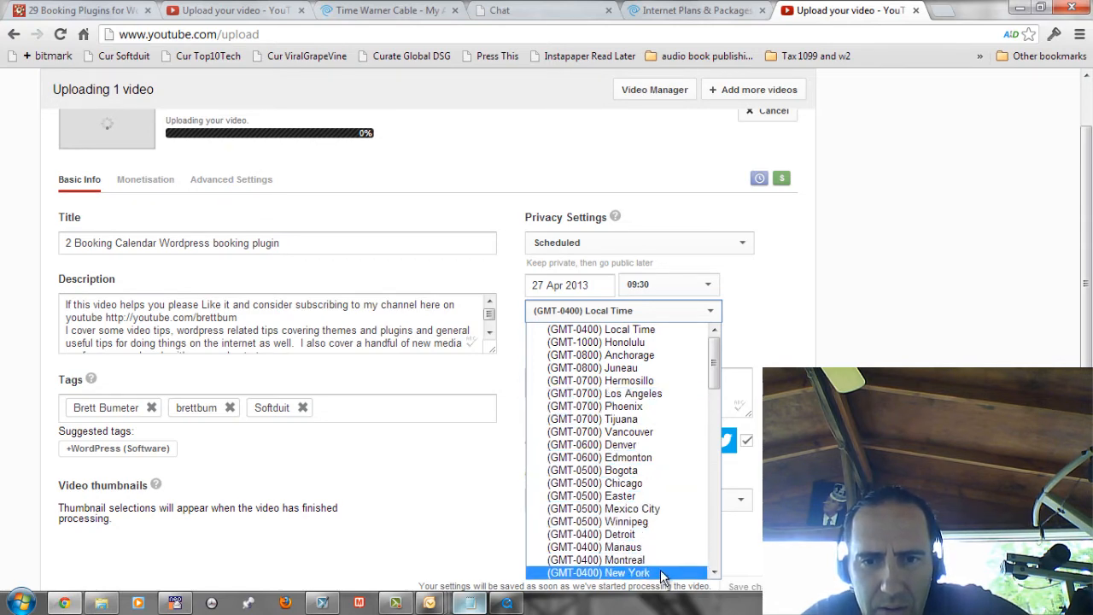
- Choose (GMT-0400) New York as the scheduled release time zone
click(598, 572)
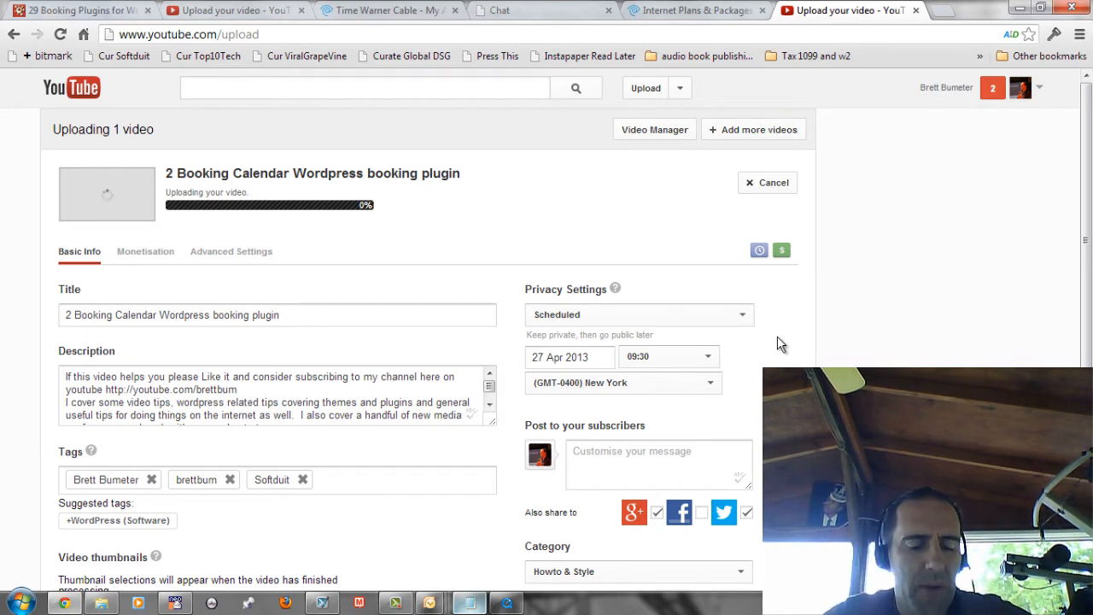
mouse_move(736, 348)
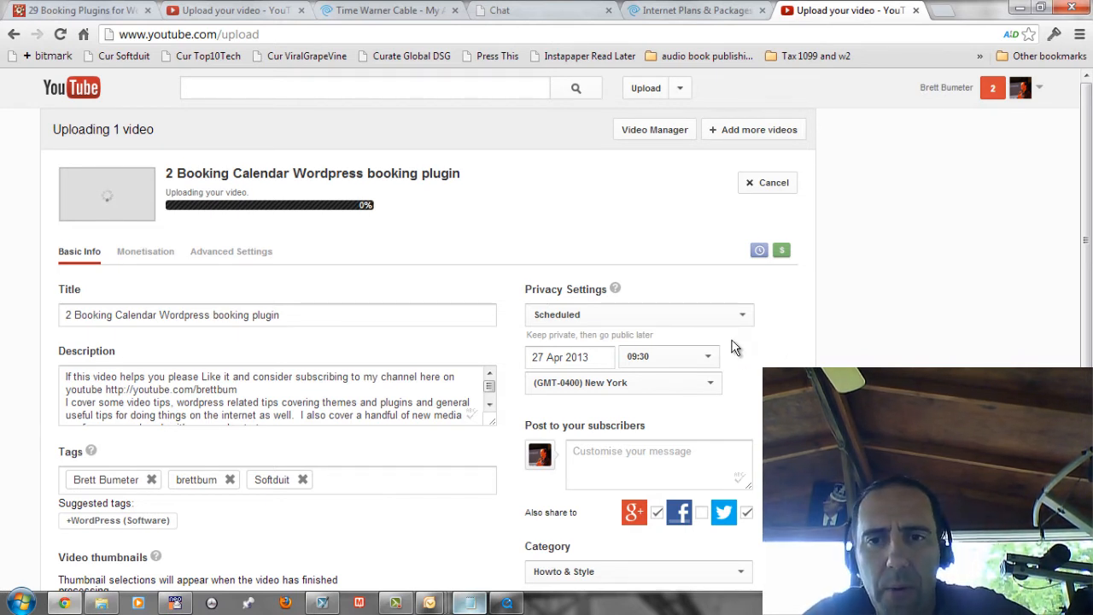
mouse_move(762, 323)
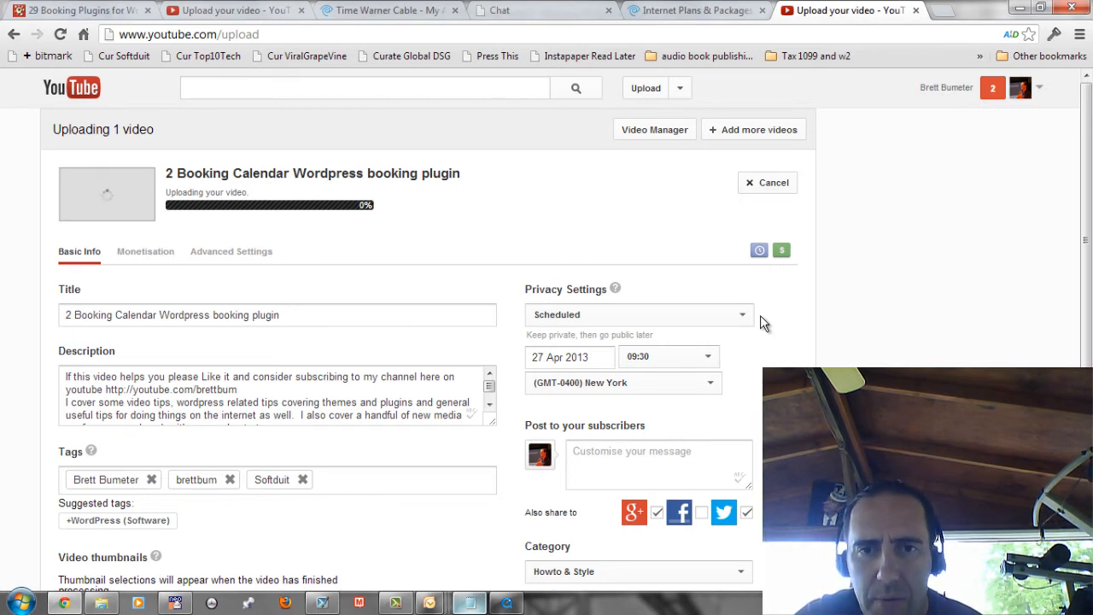